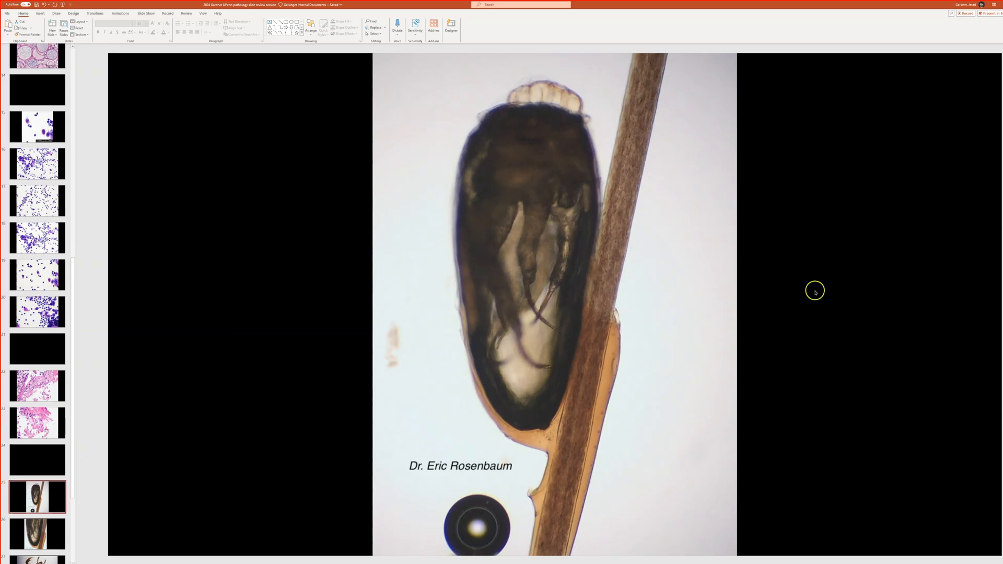
mouse_move(828, 427)
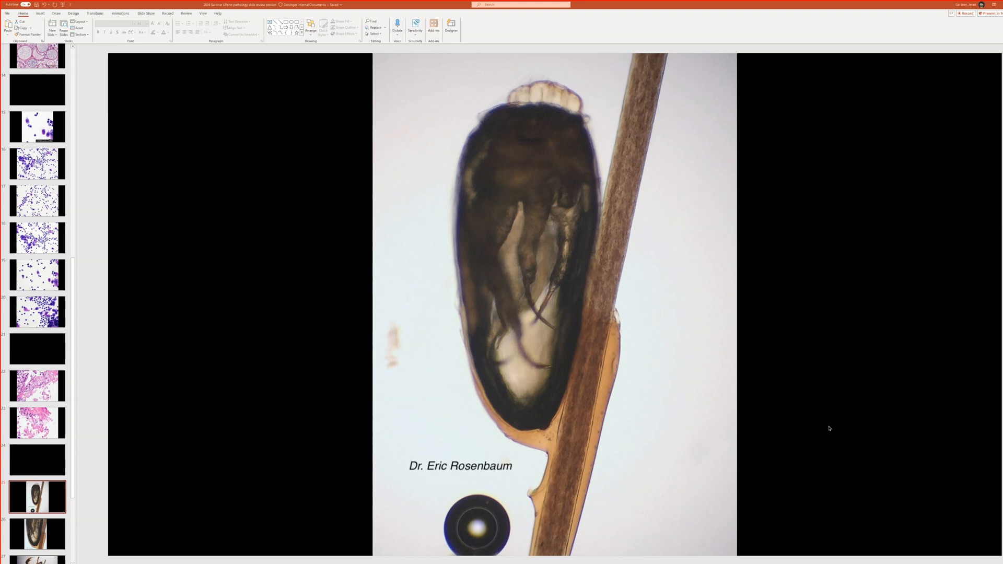
mouse_move(84, 481)
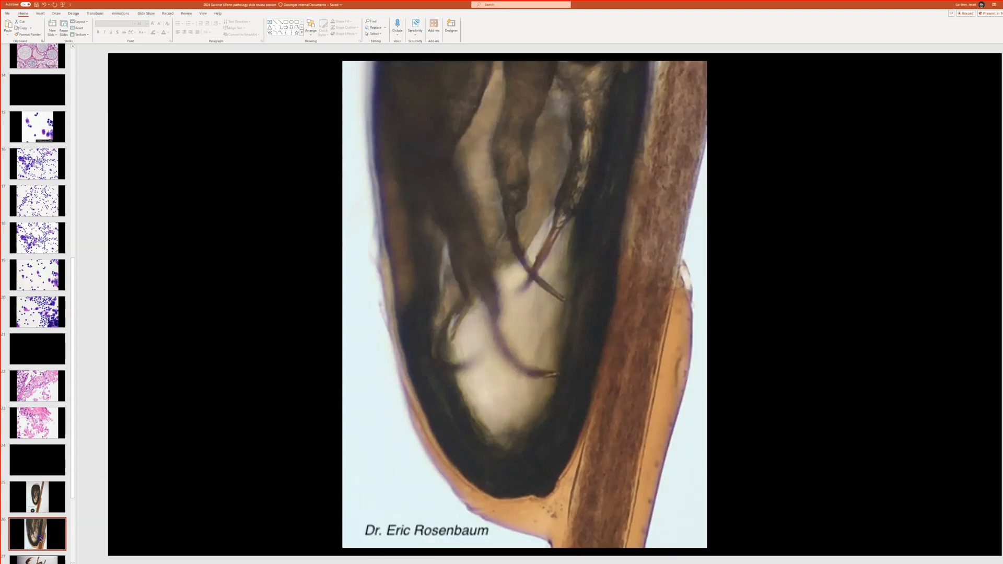
- Return to the whole-egg micrograph of the nit attached to the hair shaft
click(36, 497)
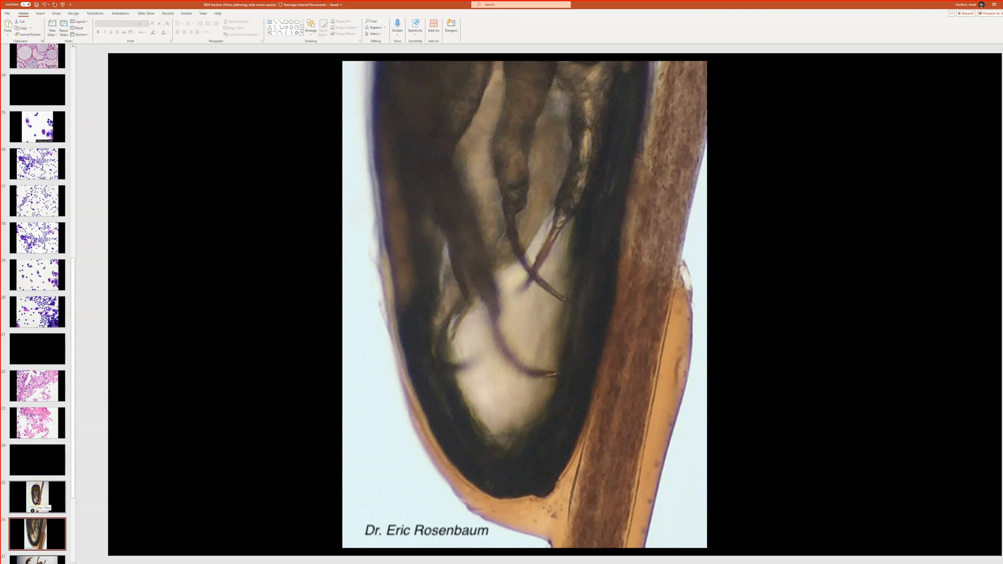
click(36, 497)
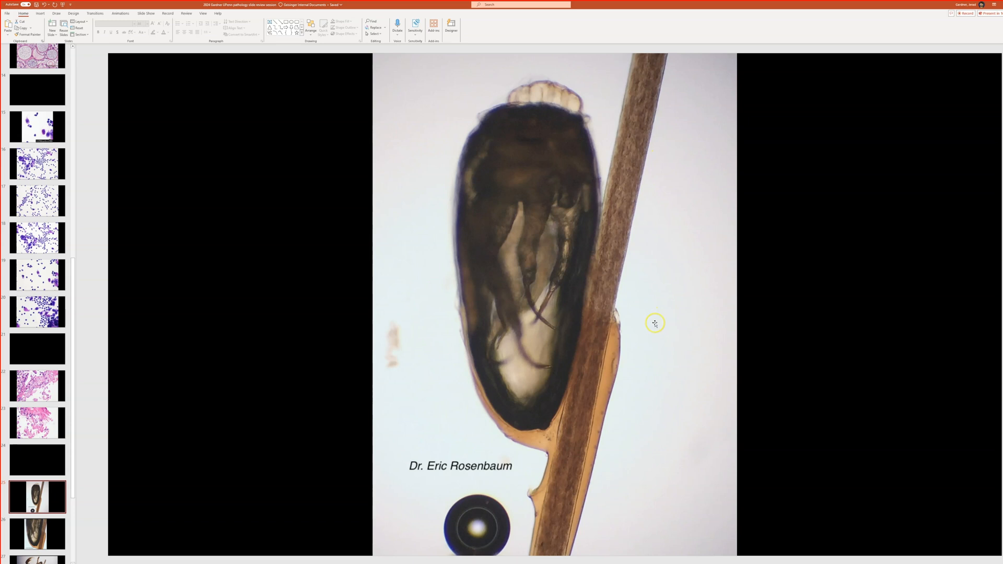
mouse_move(764, 304)
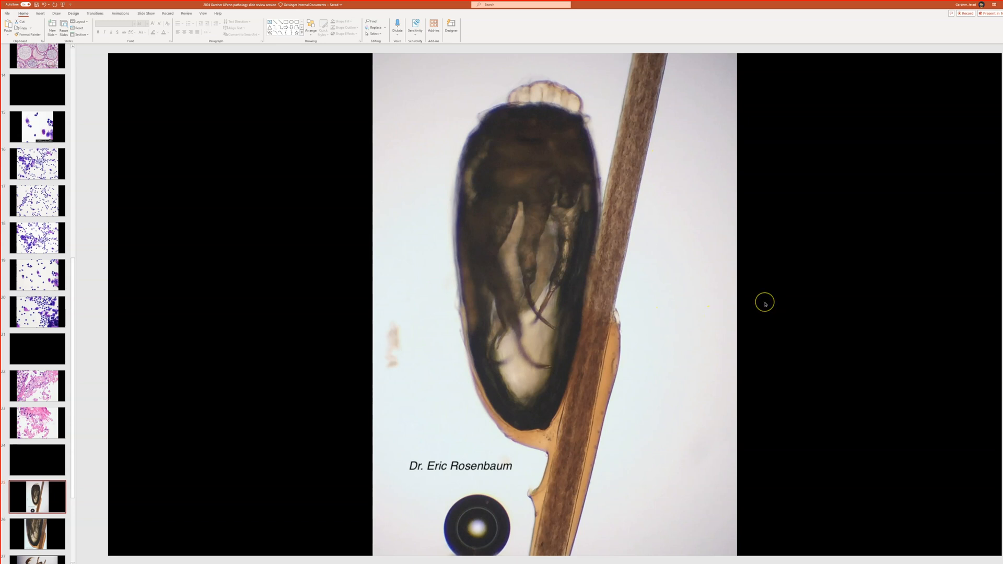
mouse_move(485, 405)
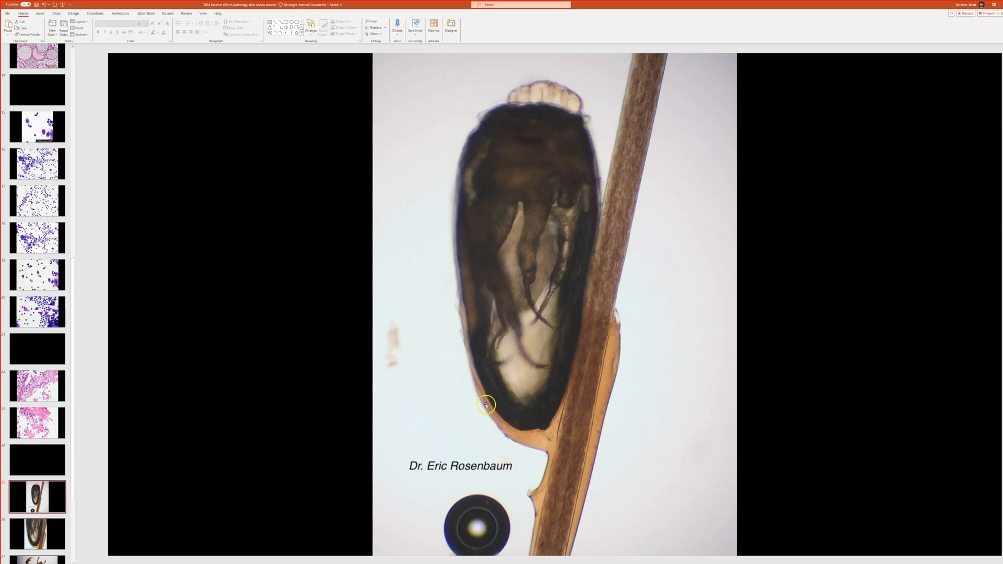
mouse_move(808, 273)
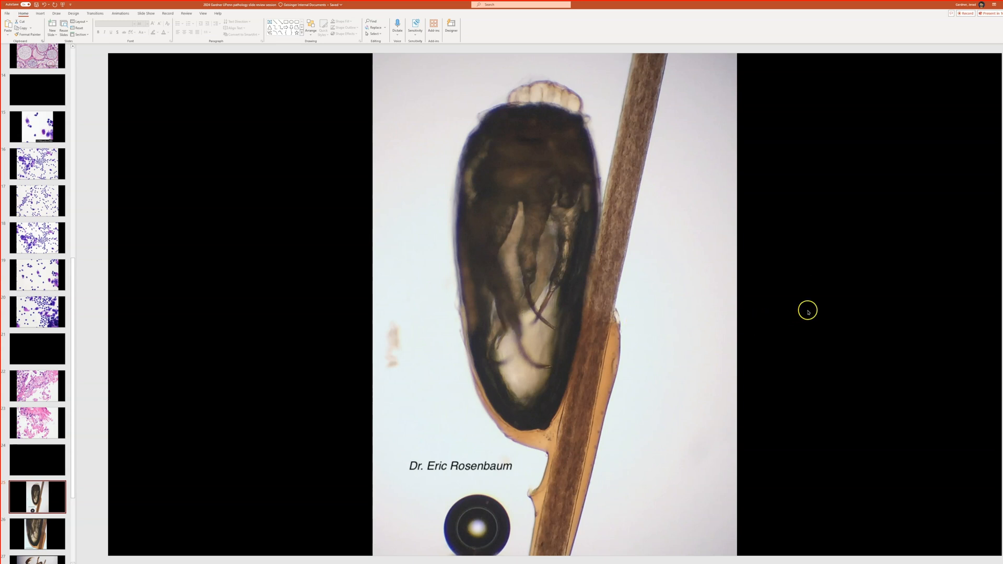
mouse_move(508, 100)
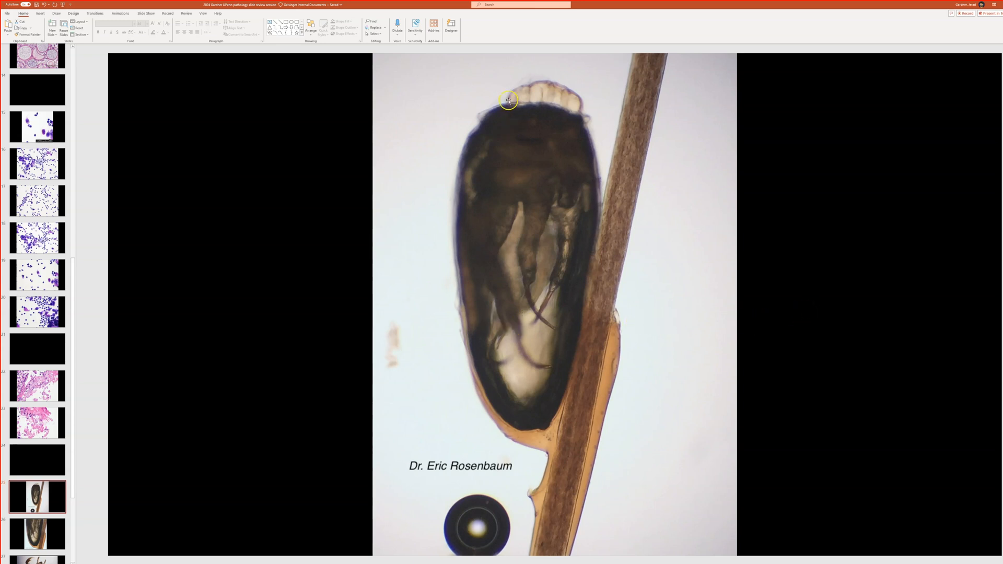
mouse_move(650, 56)
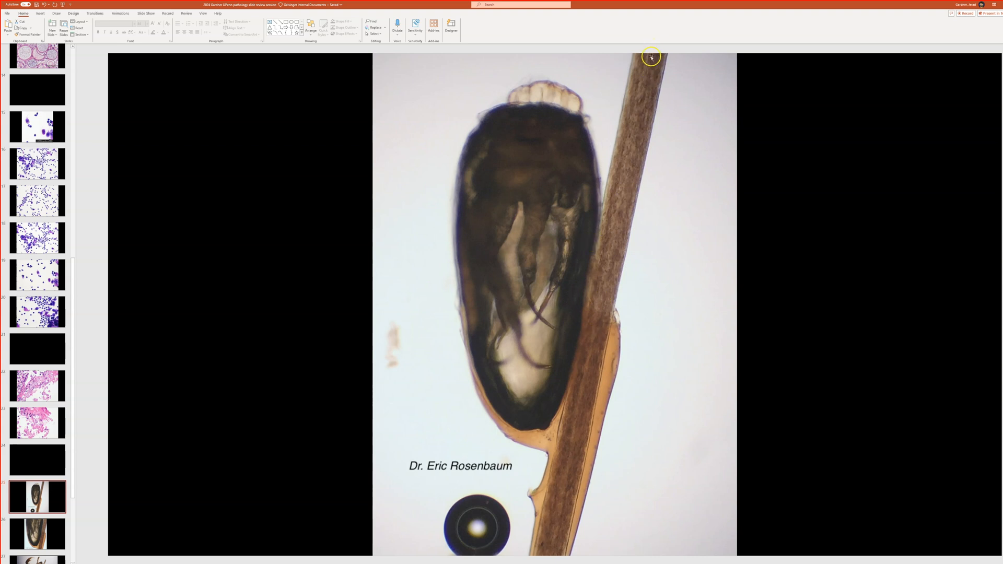
mouse_move(562, 125)
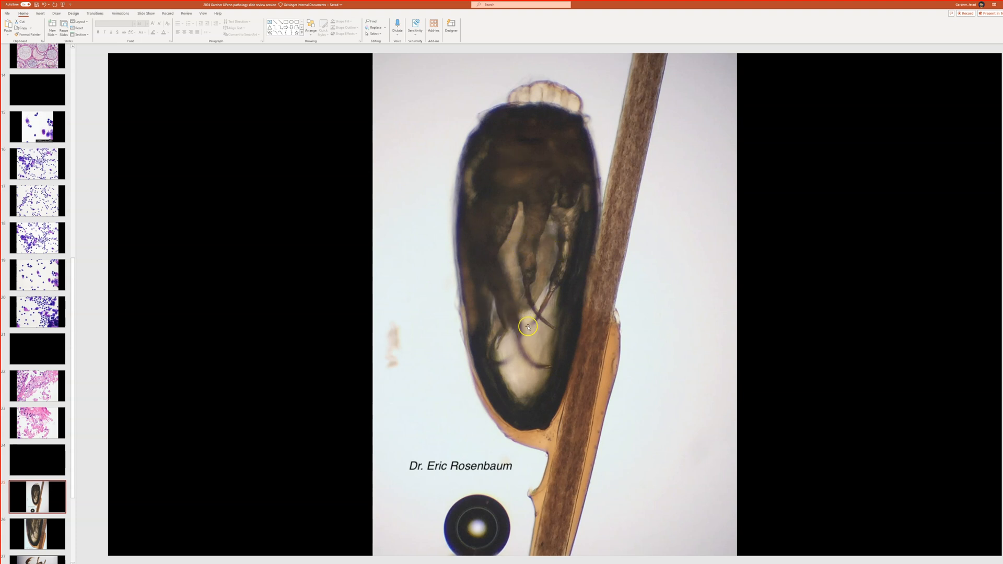
mouse_move(520, 90)
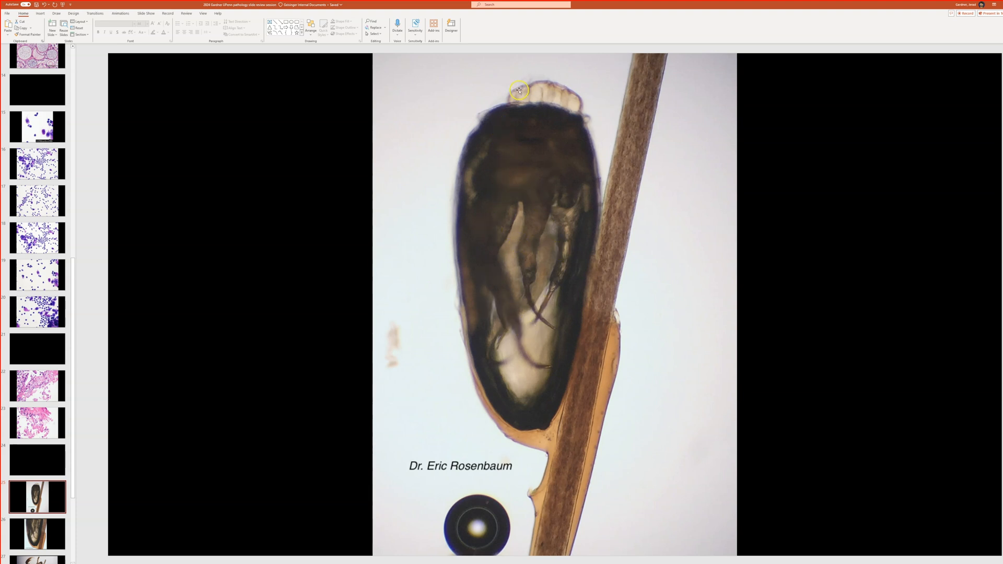
mouse_move(565, 98)
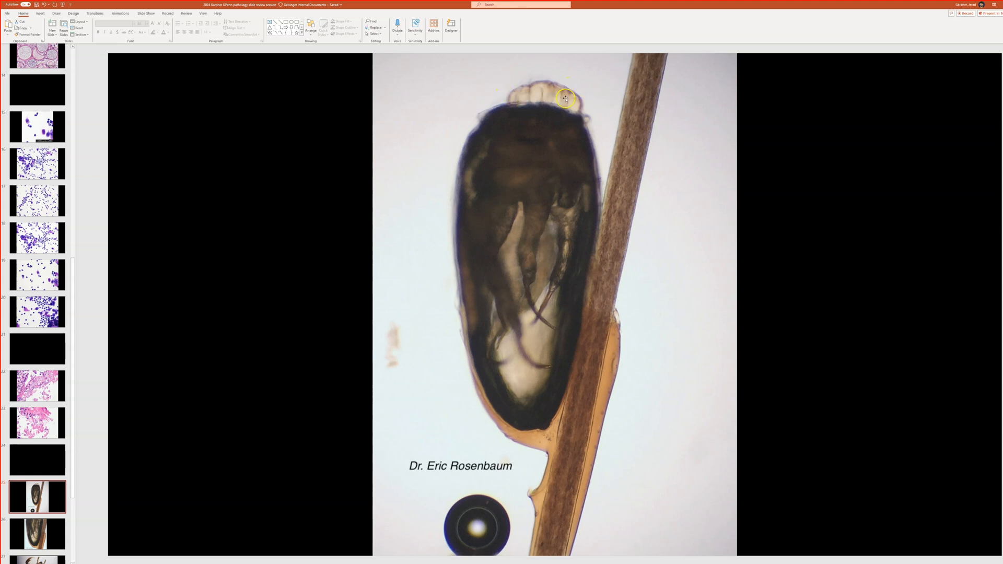
mouse_move(754, 161)
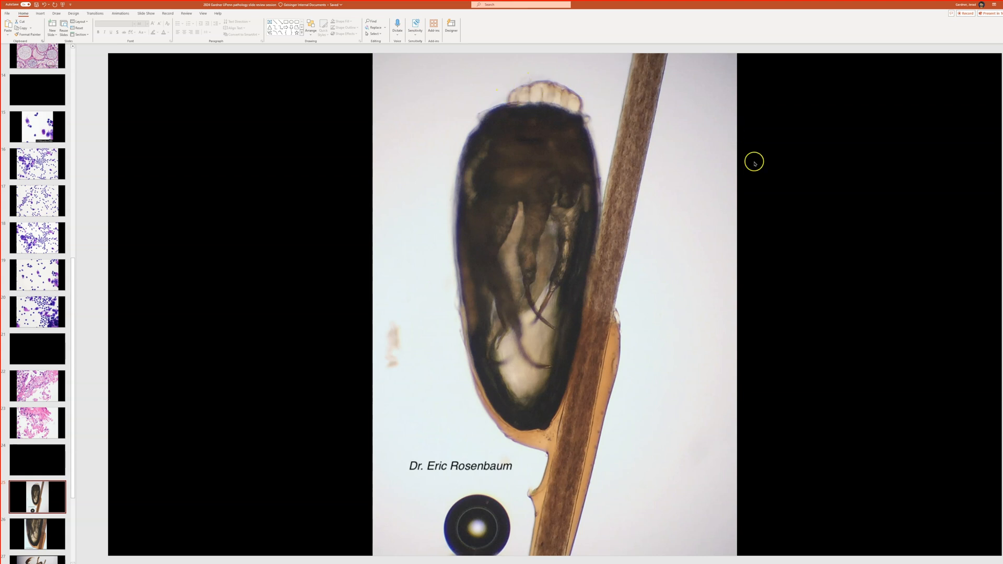
mouse_move(525, 104)
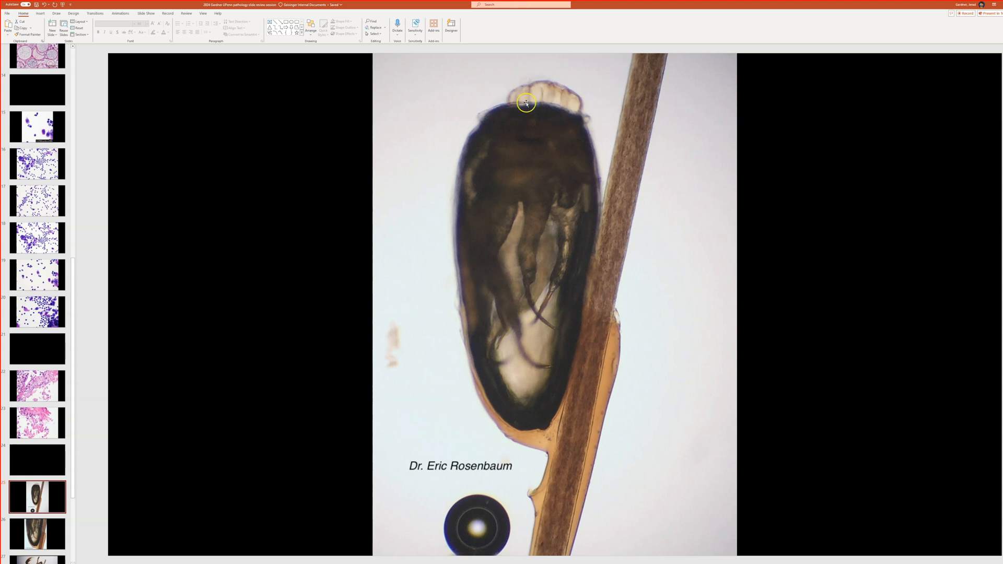
mouse_move(565, 106)
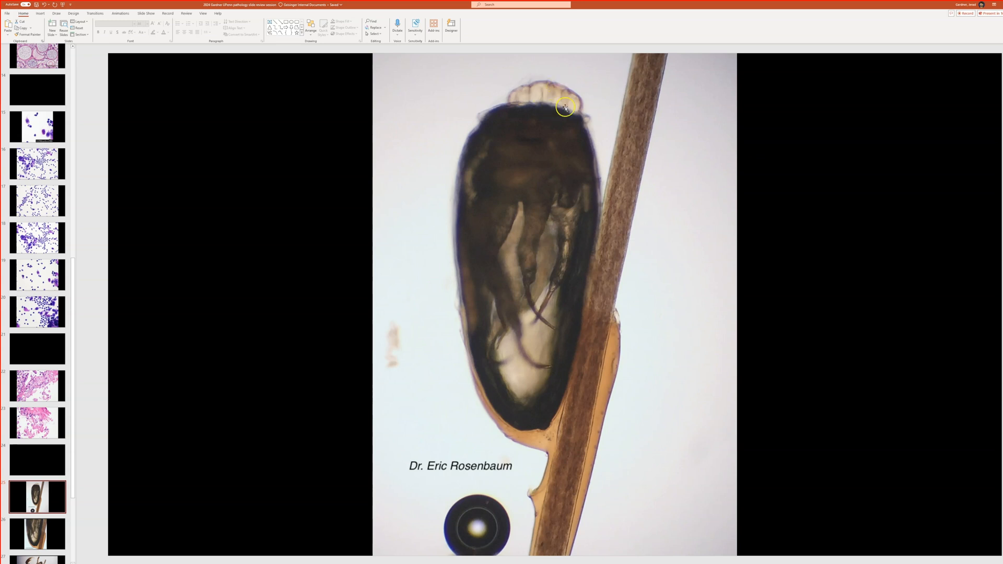
mouse_move(543, 440)
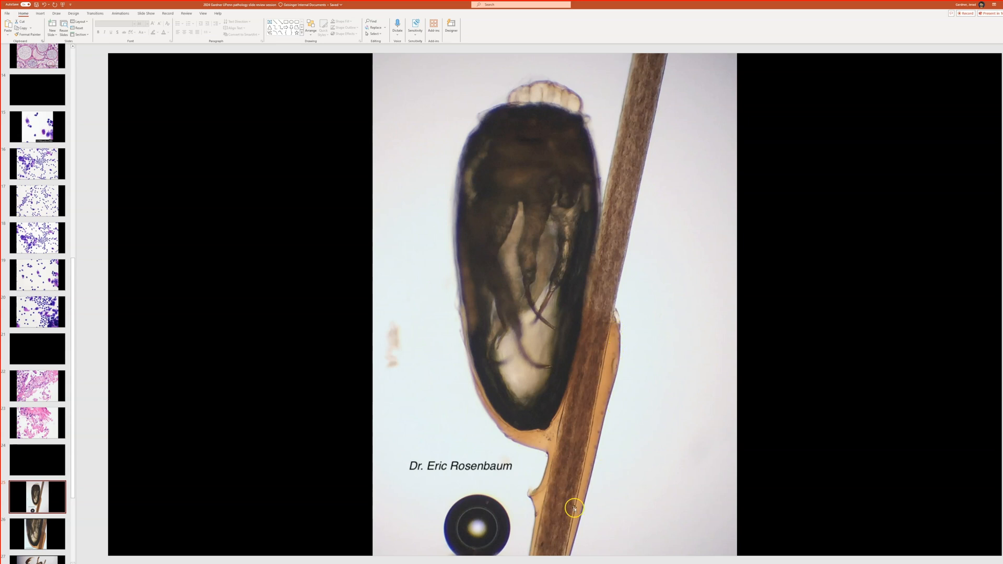
mouse_move(614, 259)
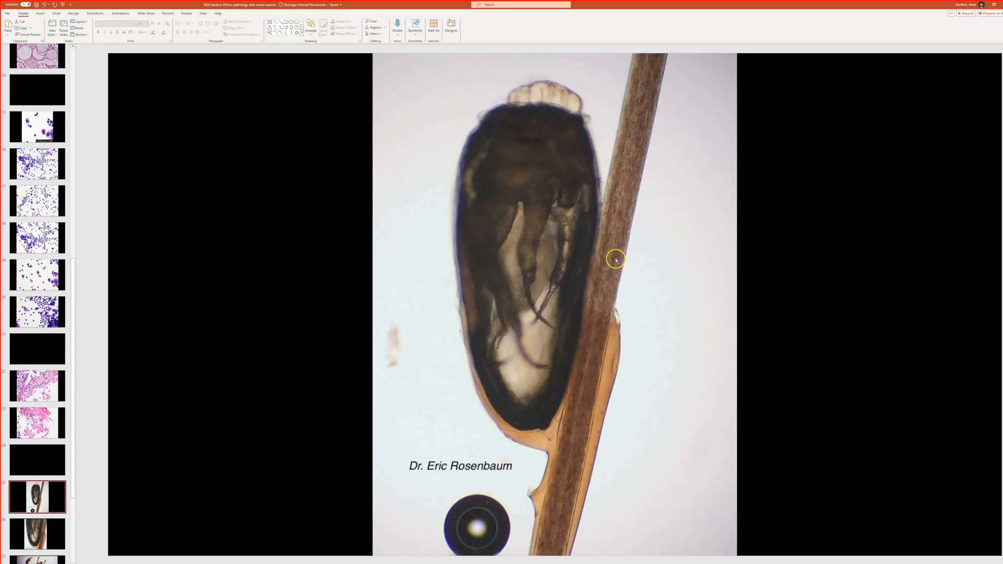
mouse_move(680, 283)
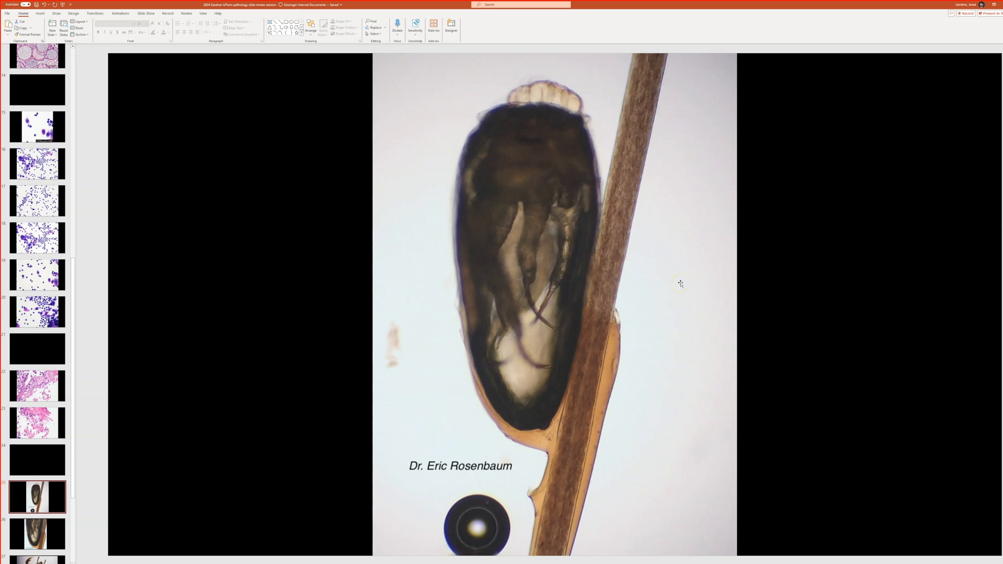
- Show the later slide with the adult louse micrograph
click(36, 533)
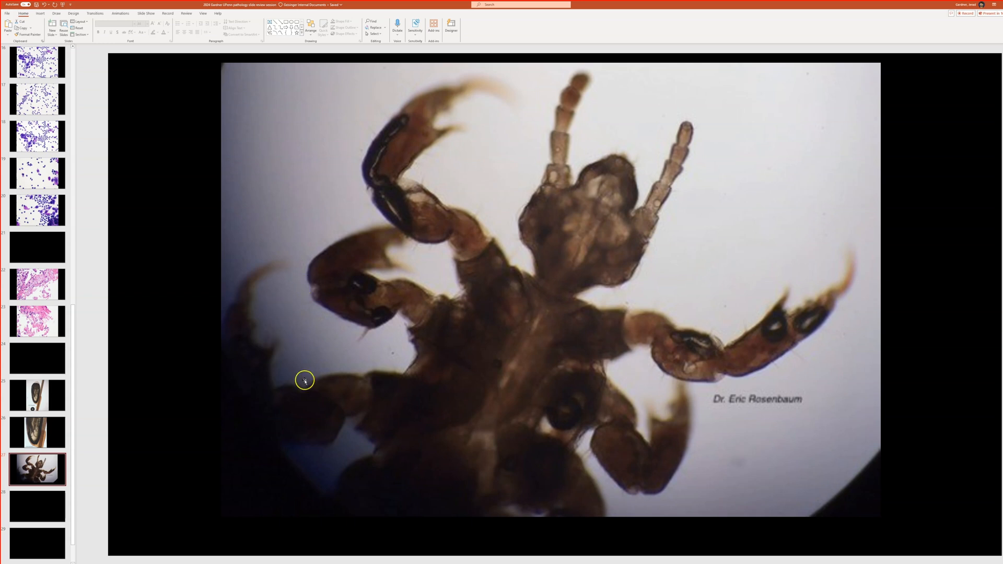
mouse_move(329, 480)
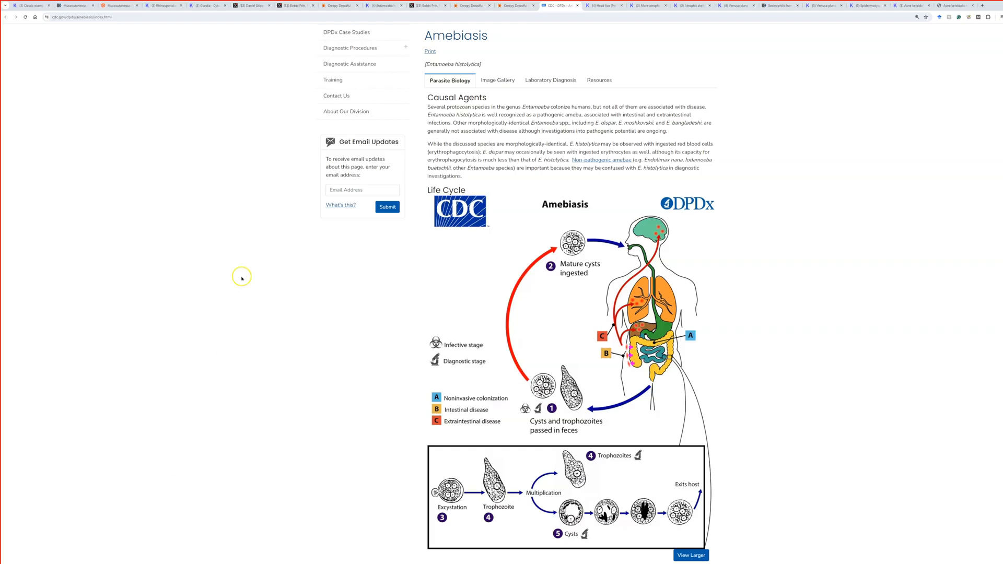
- Switch from the CDC page to KiKo's head lice post with the louse and nit images
click(601, 5)
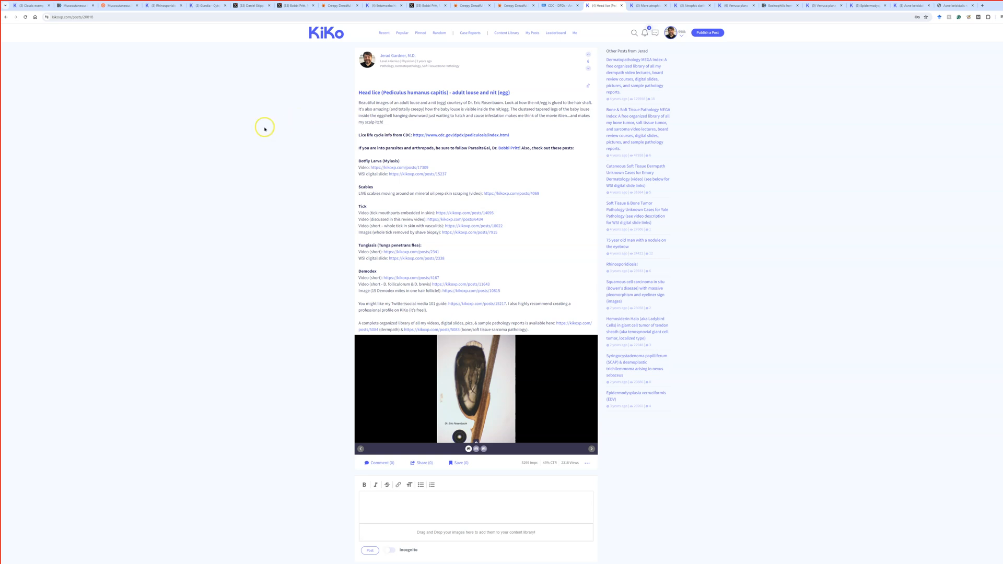
mouse_move(222, 173)
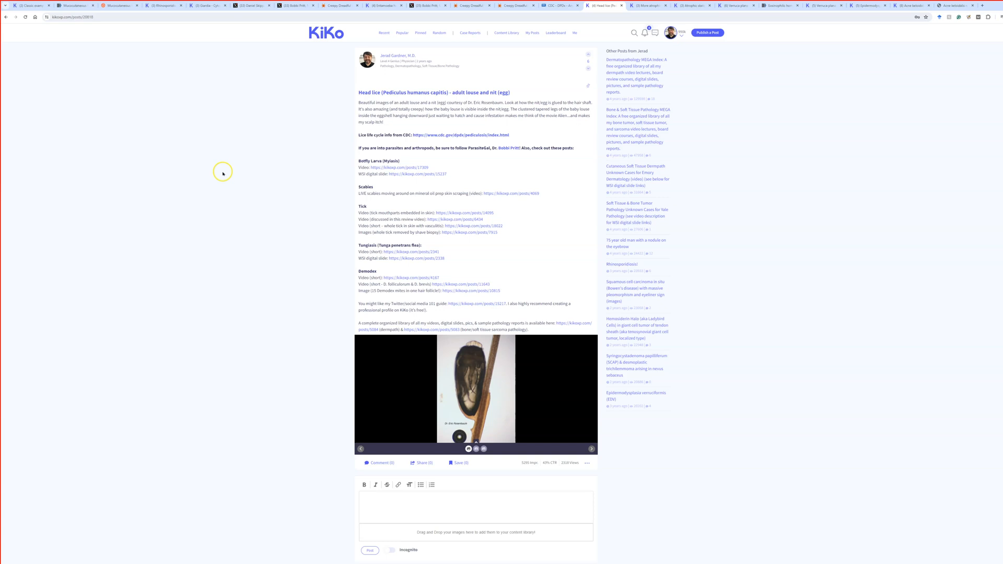
mouse_move(221, 172)
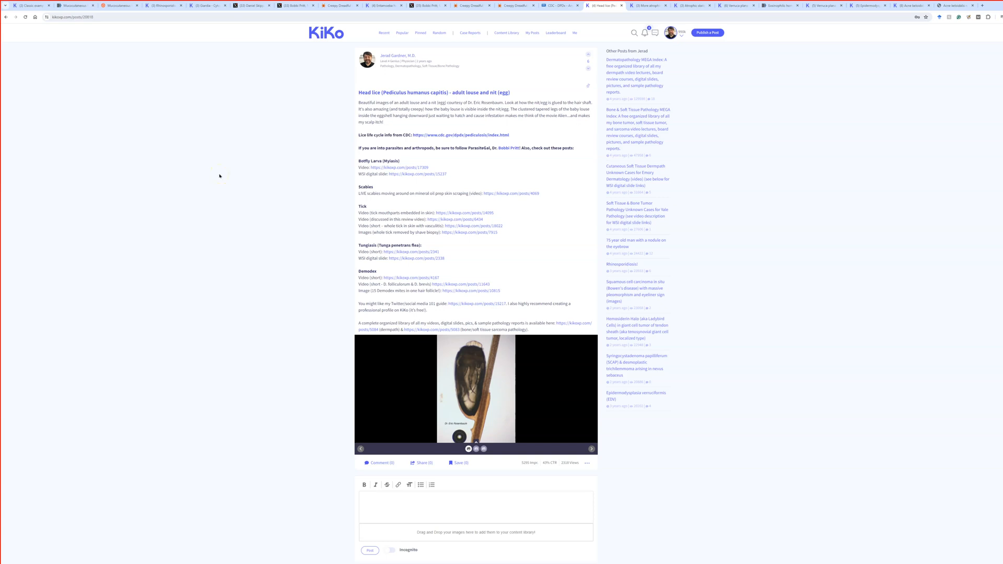